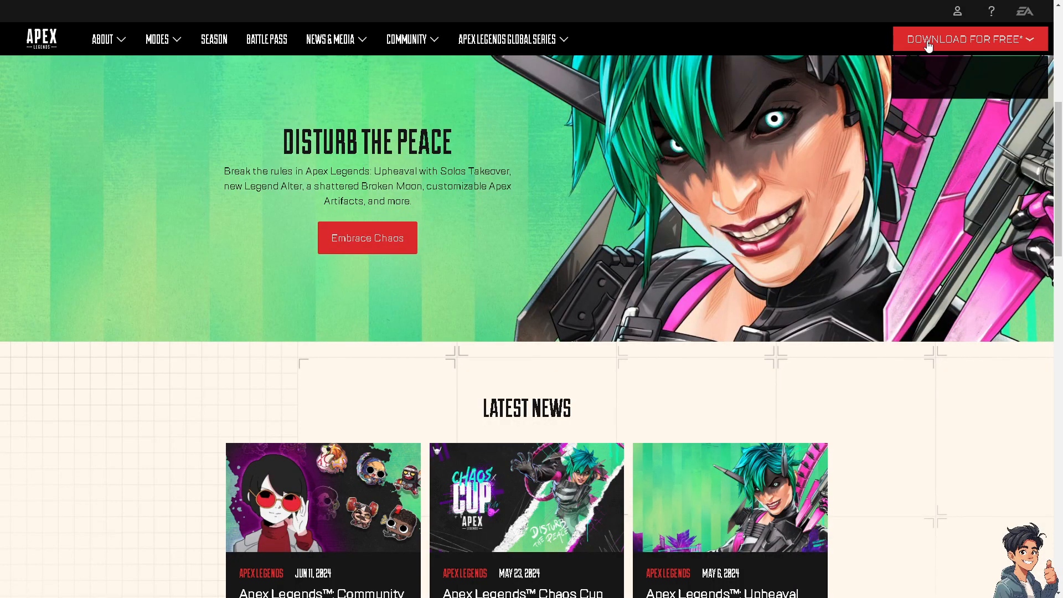
{"action": "mouse_move", "coordinate": [958, 12]}
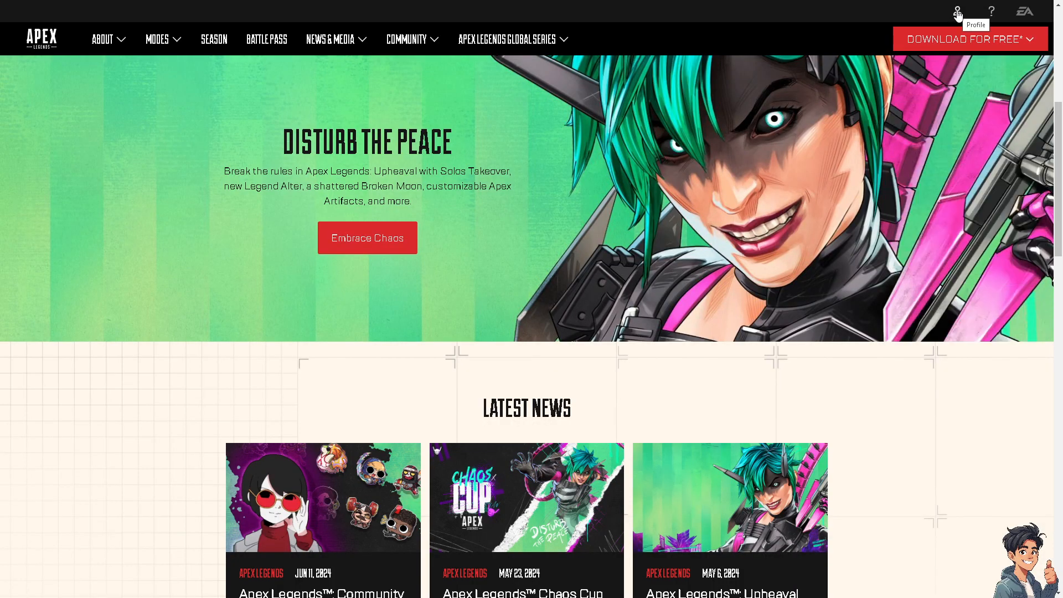
Open the Apex Legends profile menu showing Sign In and Create Account
{"action": "left_click", "coordinate": [957, 12]}
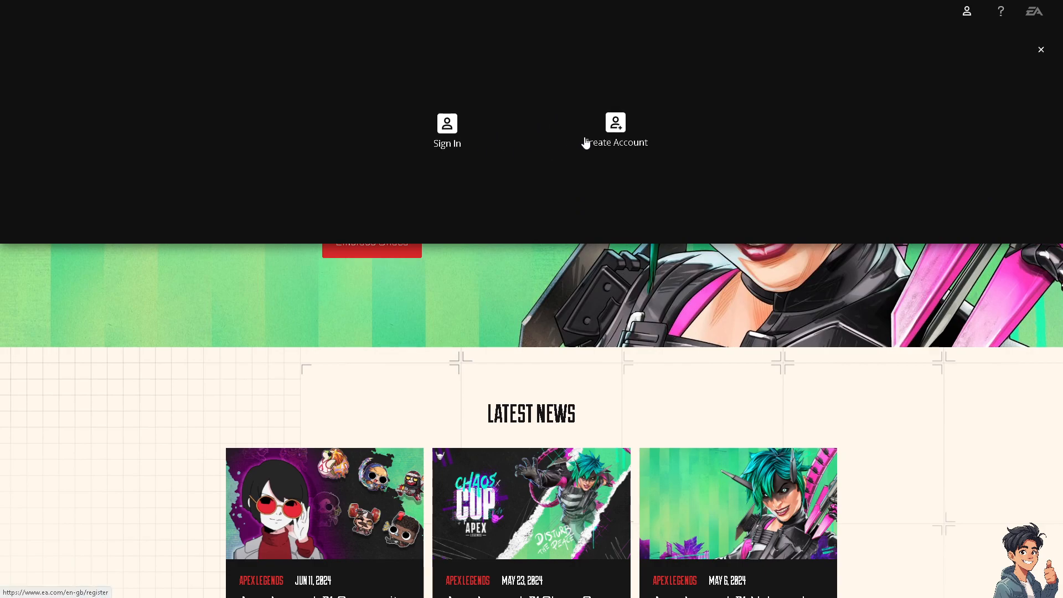
Choose Create Account to reach the EA signup page asking for country and birth date
{"action": "left_click", "coordinate": [614, 129]}
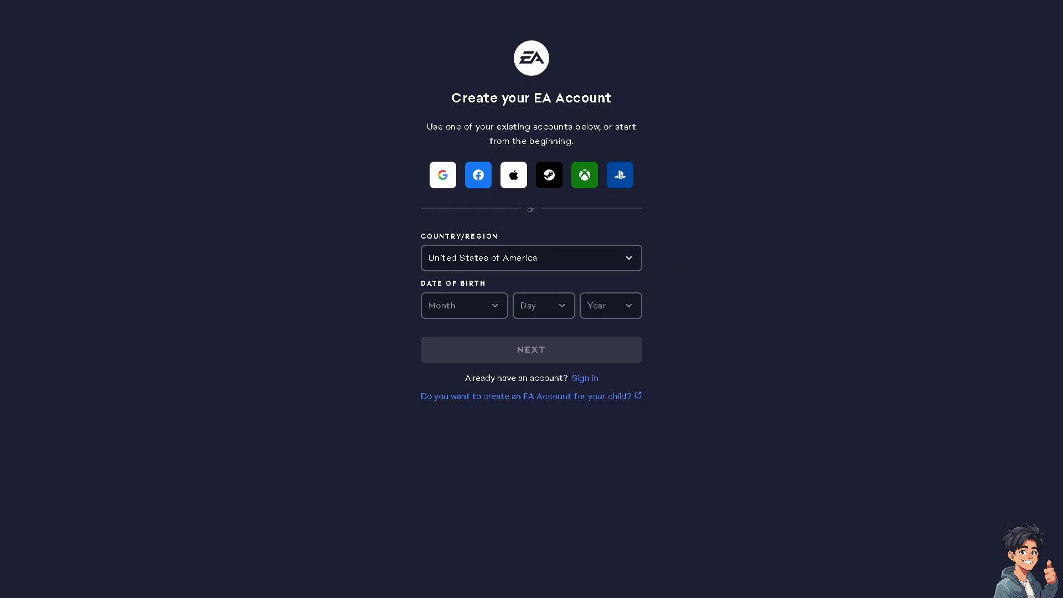
{"action": "mouse_move", "coordinate": [320, 252]}
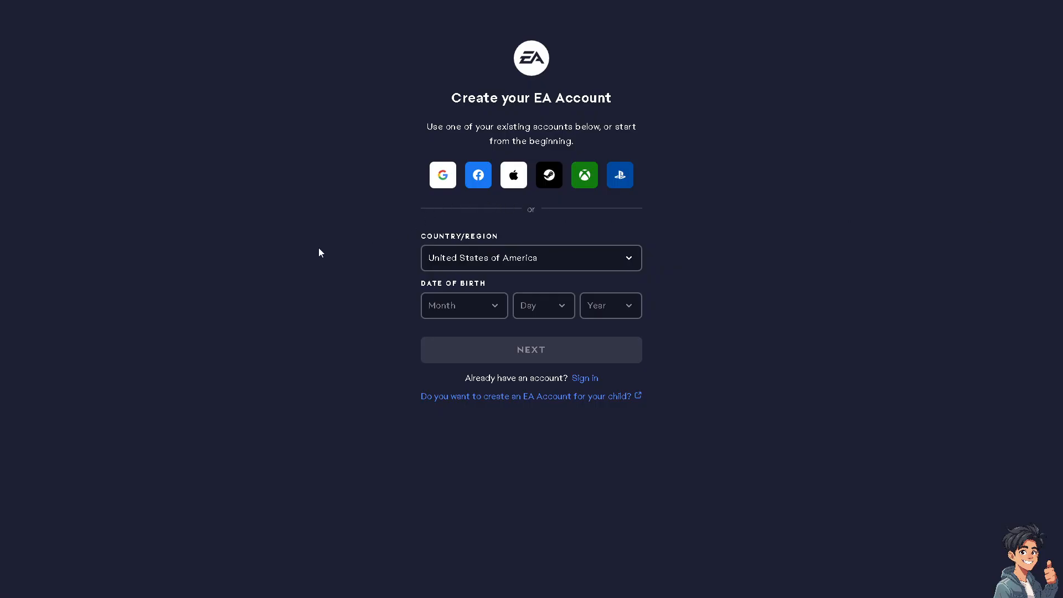
{"action": "mouse_move", "coordinate": [453, 181]}
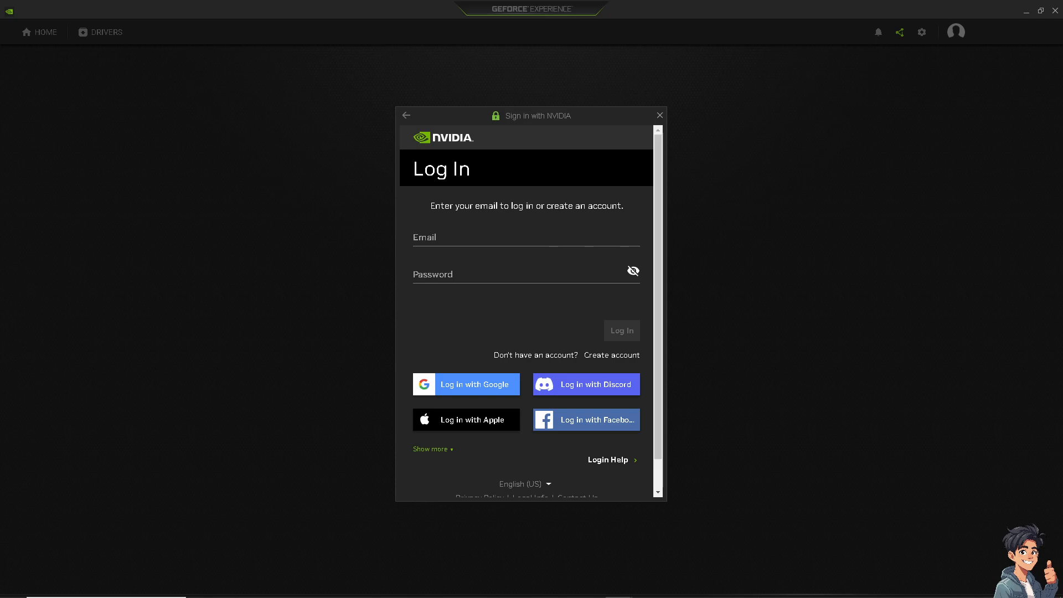
{"action": "mouse_move", "coordinate": [435, 202]}
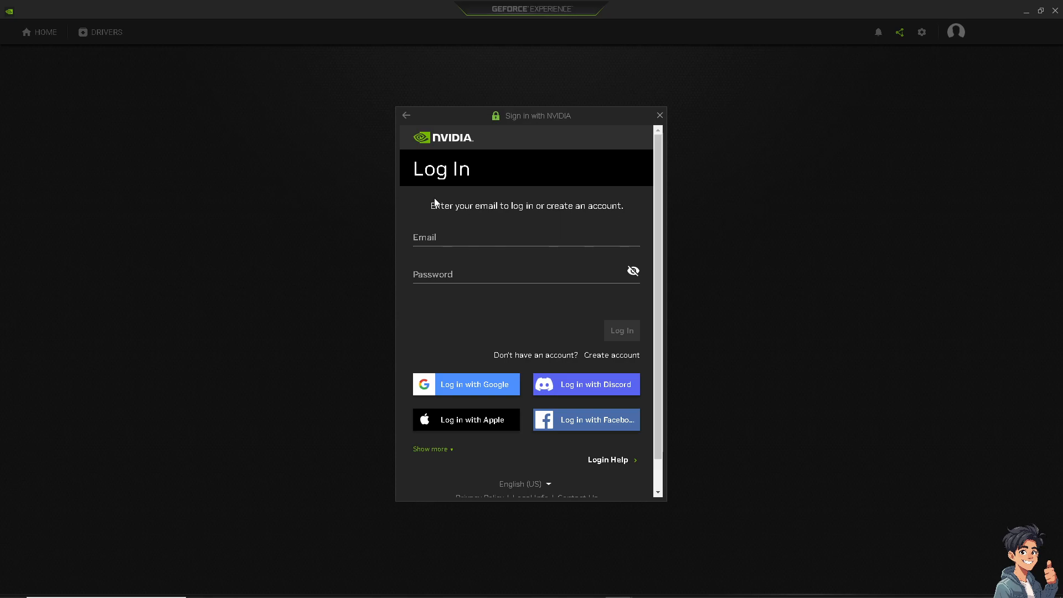
{"action": "mouse_move", "coordinate": [580, 202]}
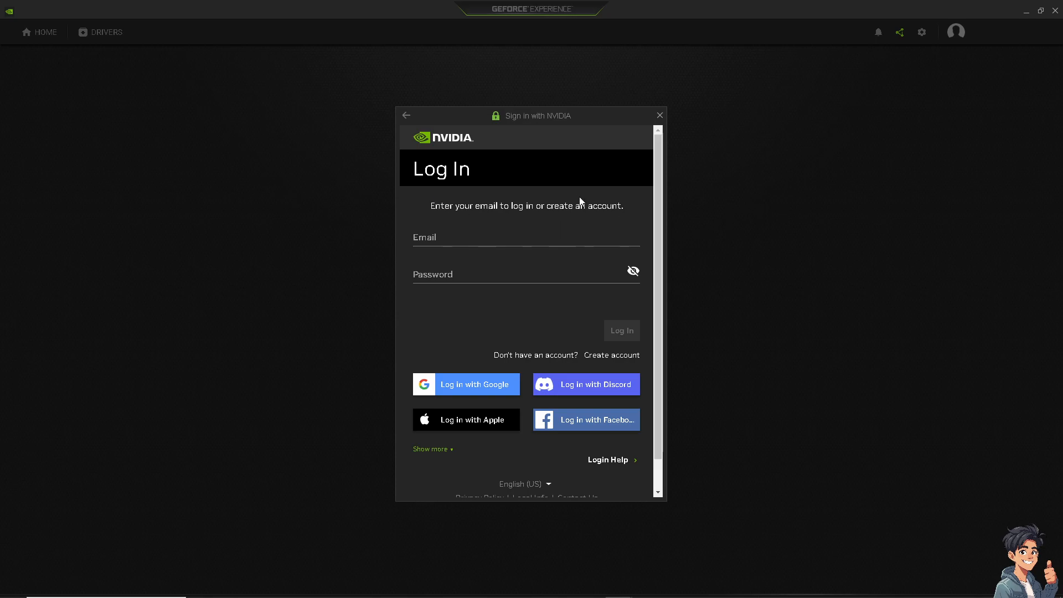
Dismiss the Sign in with NVIDIA window to reveal the GeForce Experience welcome panel
{"action": "left_click", "coordinate": [658, 116]}
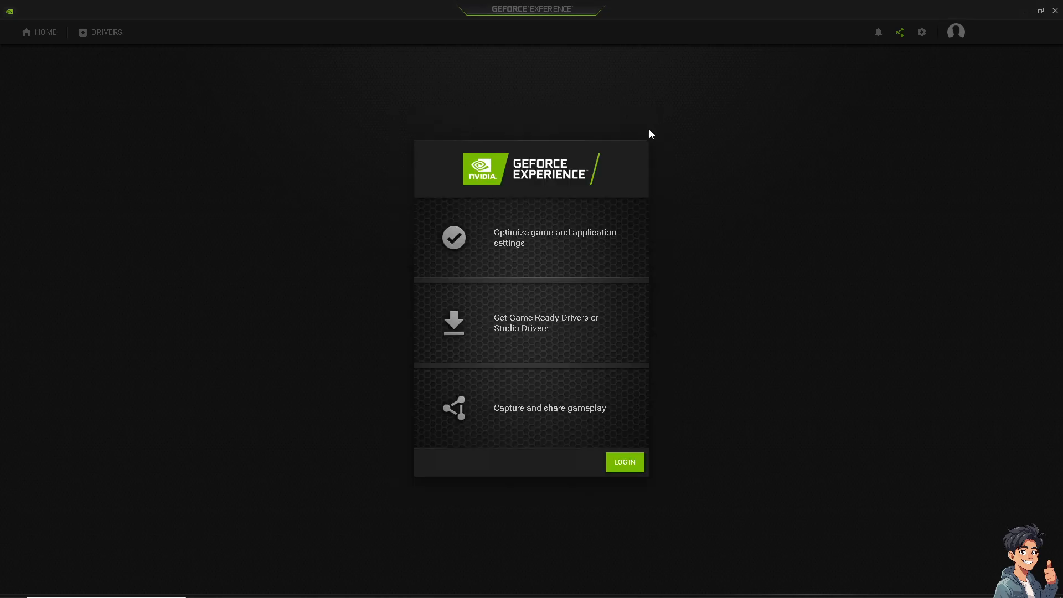
{"action": "mouse_move", "coordinate": [522, 342]}
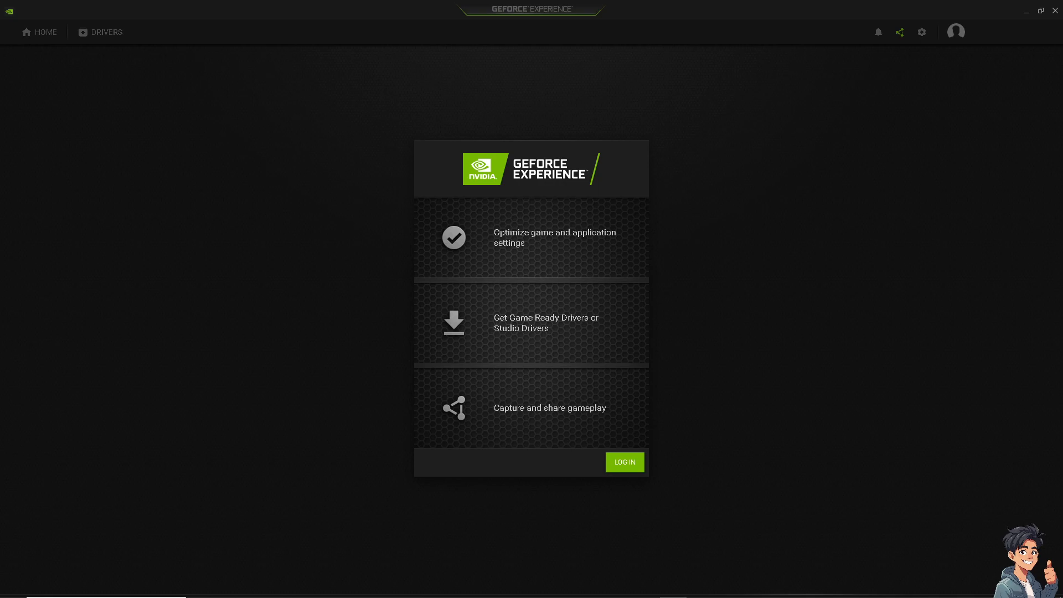
{"action": "mouse_move", "coordinate": [444, 259]}
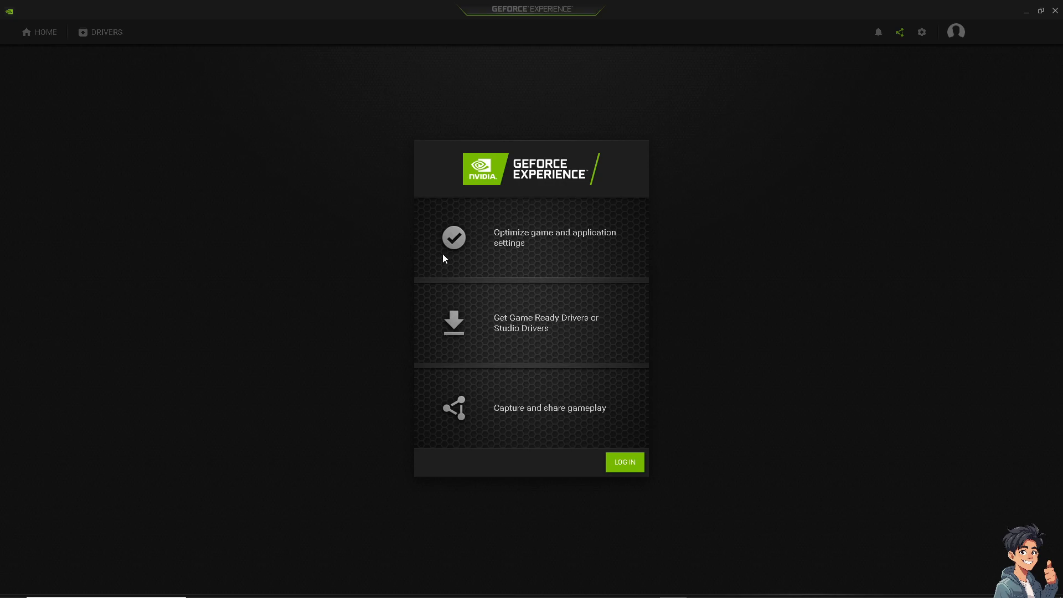
{"action": "mouse_move", "coordinate": [245, 380]}
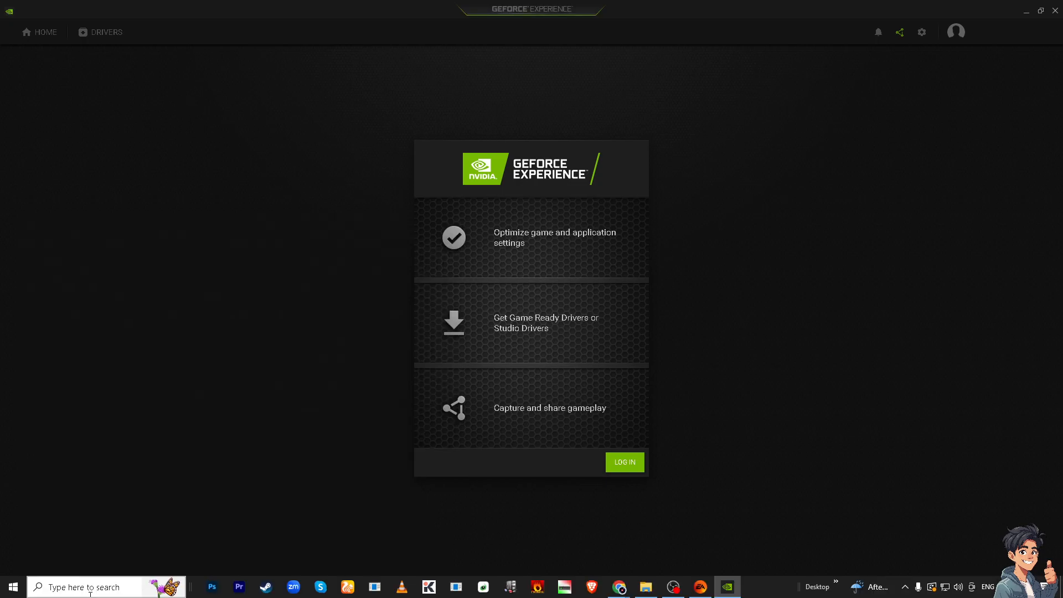
Search for Settings from the taskbar and launch the Settings app
{"action": "left_click", "coordinate": [88, 587]}
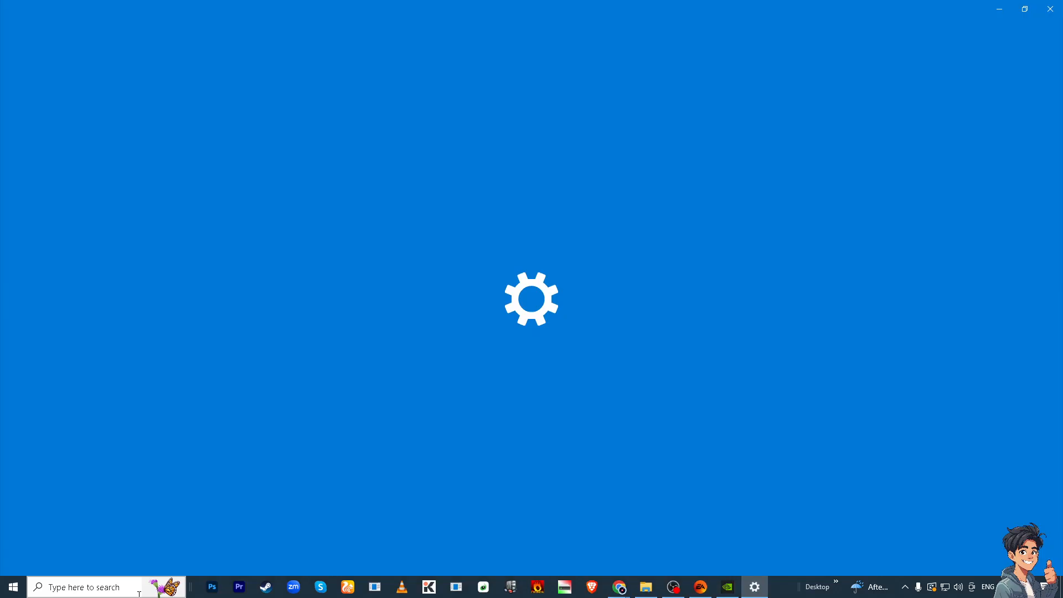
{"action": "left_click", "coordinate": [754, 587]}
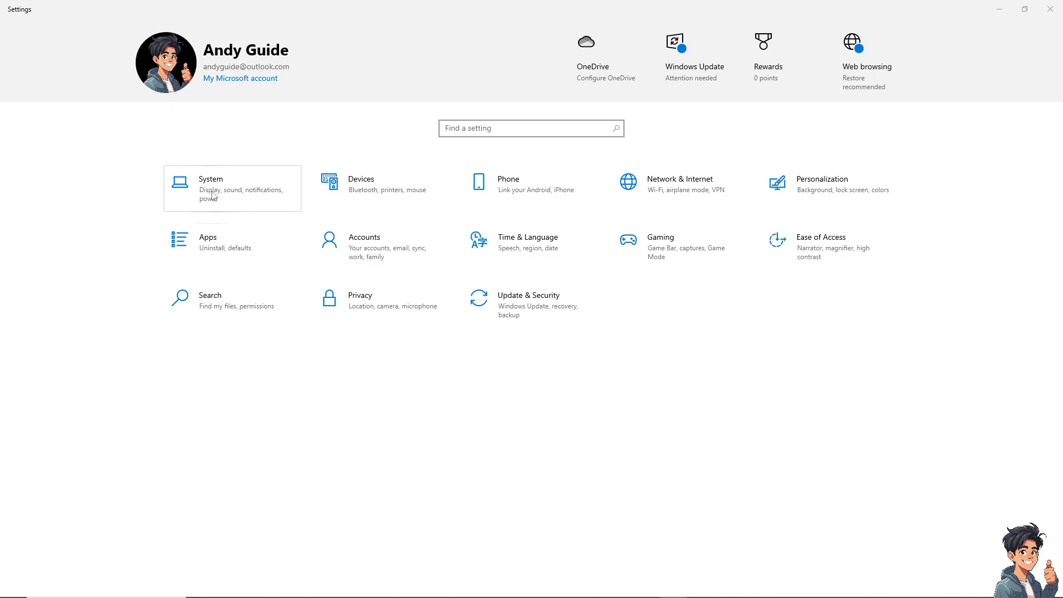
Go to System display's Advanced display settings and set refresh rate to 74.990 Hz
{"action": "left_click", "coordinate": [211, 183]}
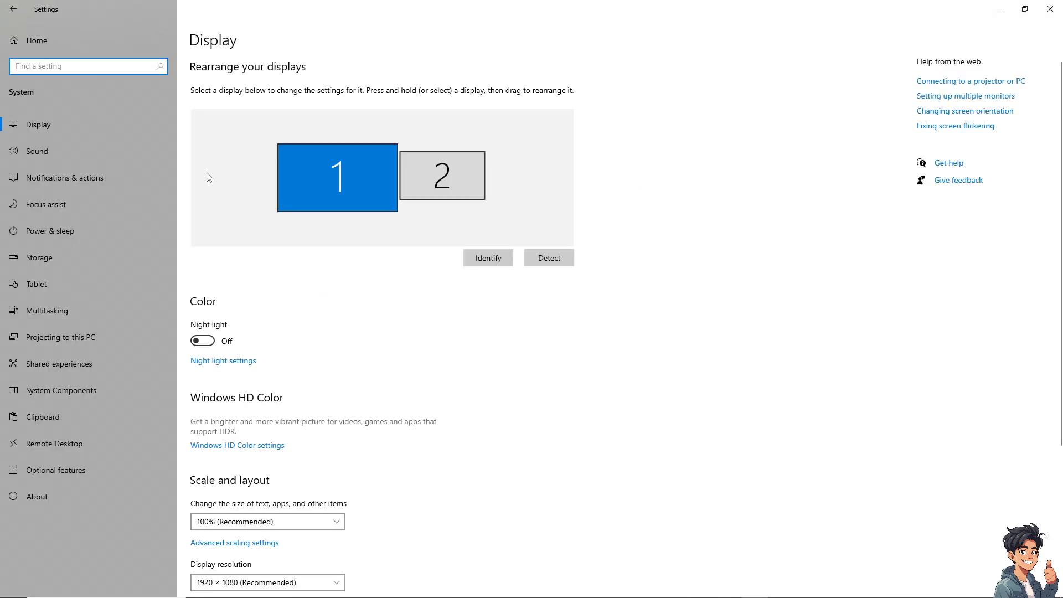
{"action": "scroll", "scroll_direction": "down", "scroll_amount": 3}
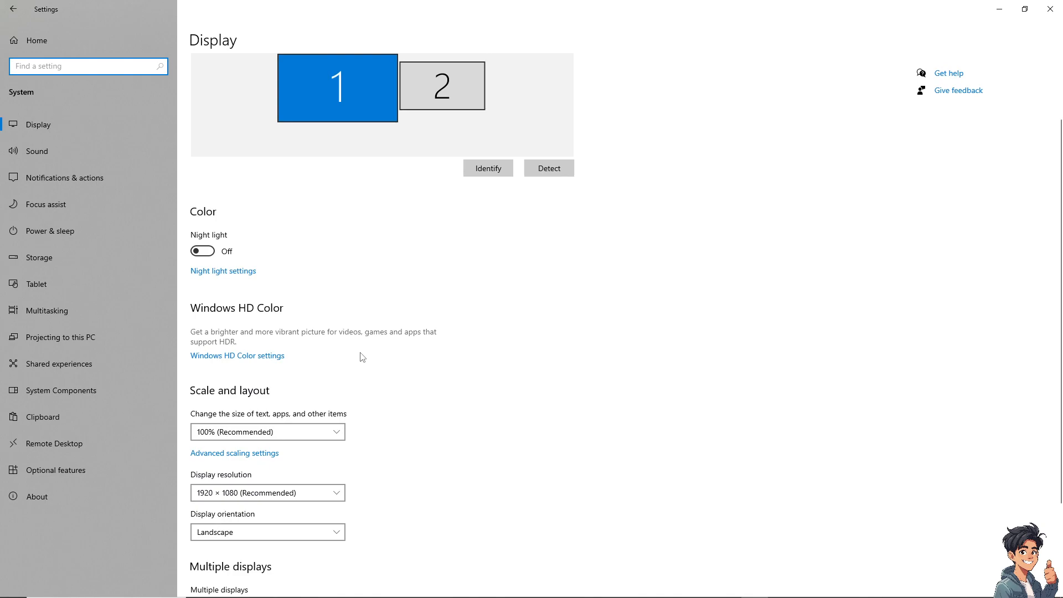
{"action": "scroll", "scroll_direction": "down", "scroll_amount": 3}
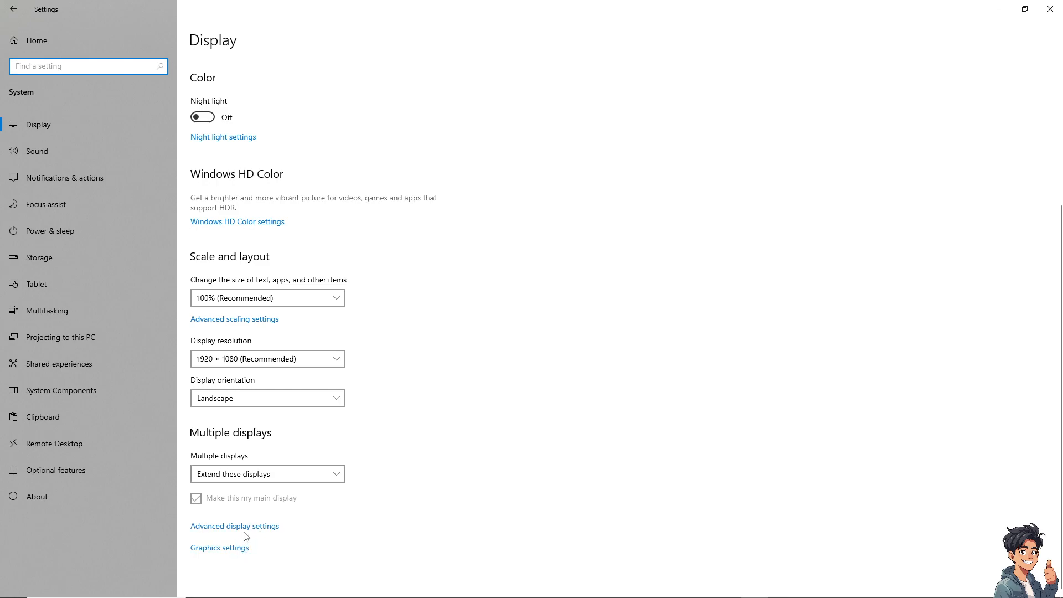
{"action": "left_click", "coordinate": [235, 526]}
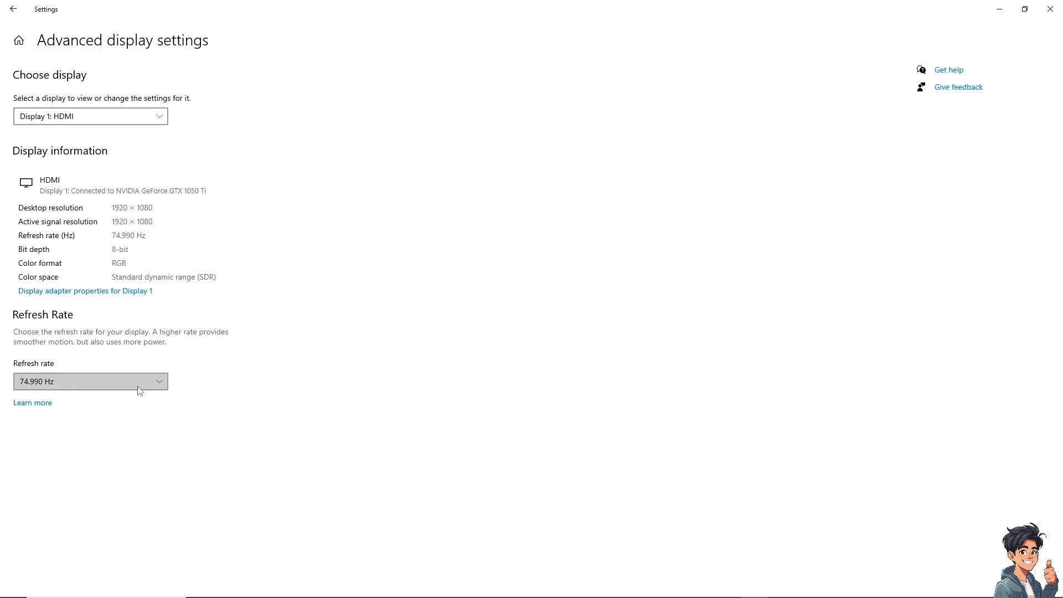
{"action": "left_click", "coordinate": [91, 381]}
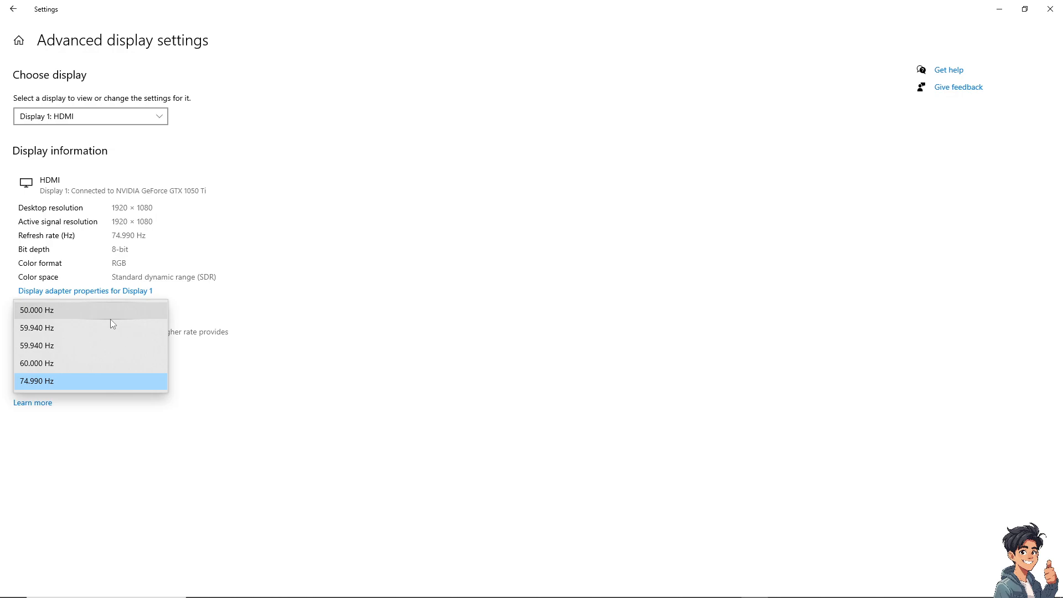
{"action": "mouse_move", "coordinate": [84, 363]}
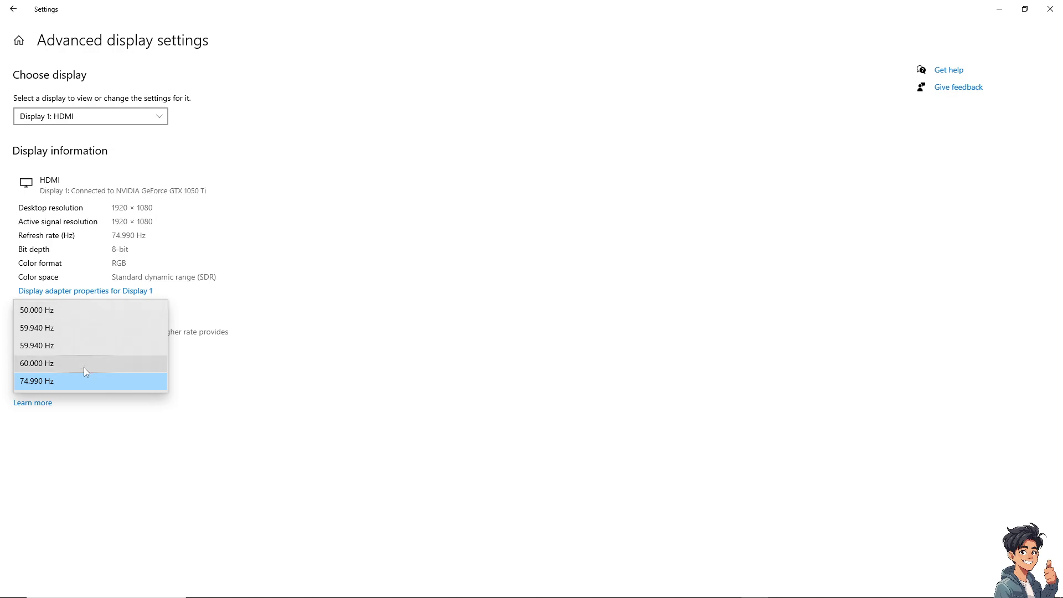
{"action": "mouse_move", "coordinate": [47, 383]}
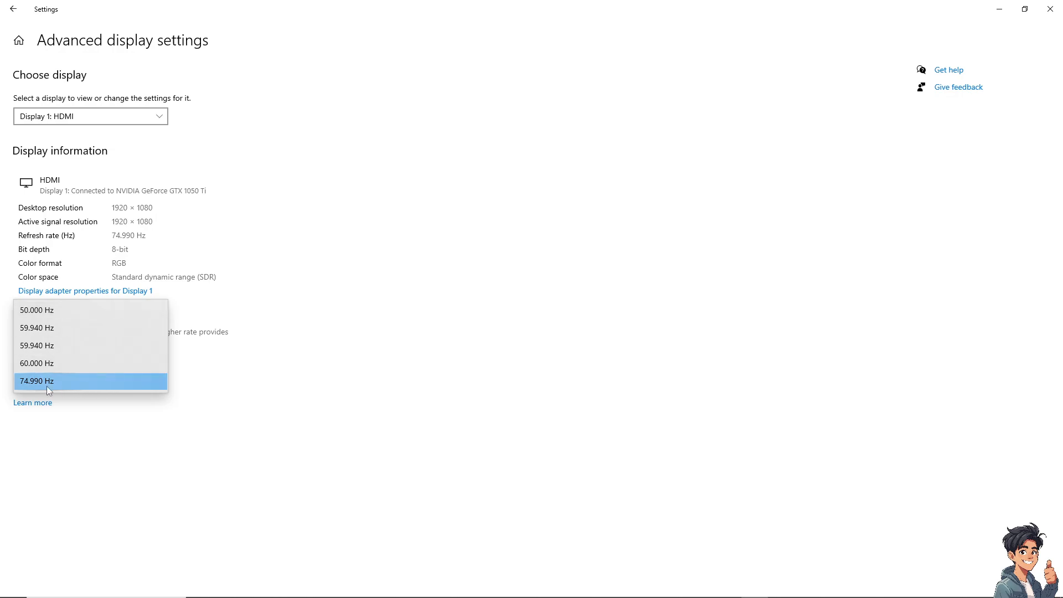
{"action": "left_click", "coordinate": [36, 380]}
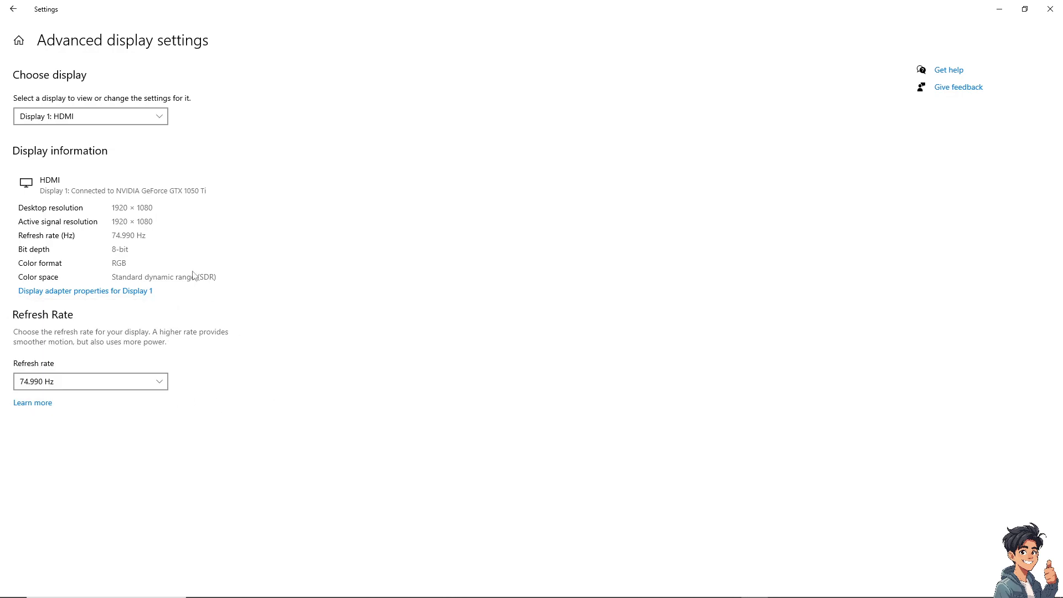
{"action": "mouse_move", "coordinate": [94, 308]}
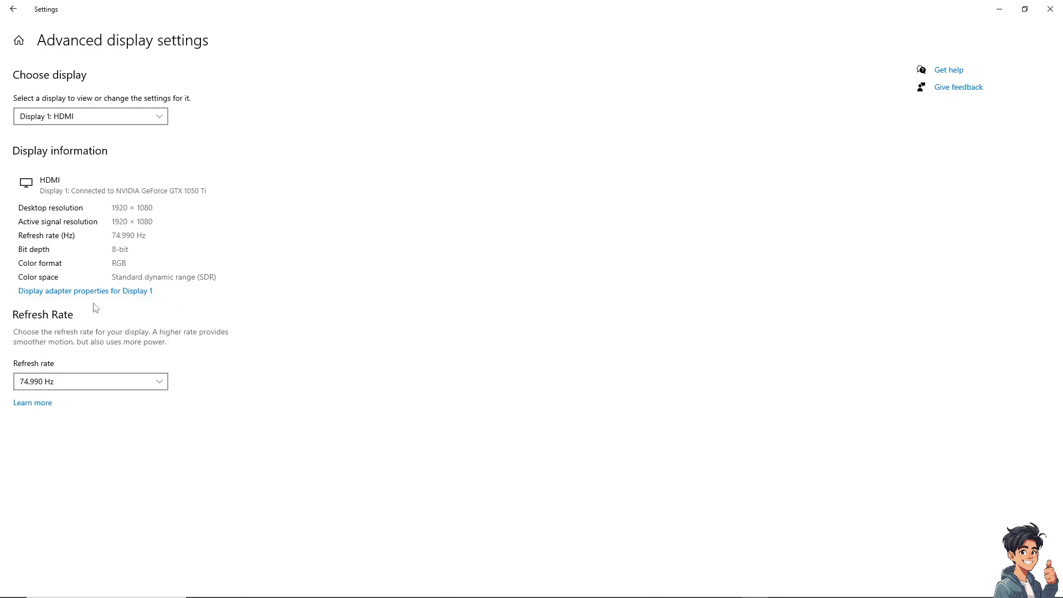
{"action": "mouse_move", "coordinate": [140, 300]}
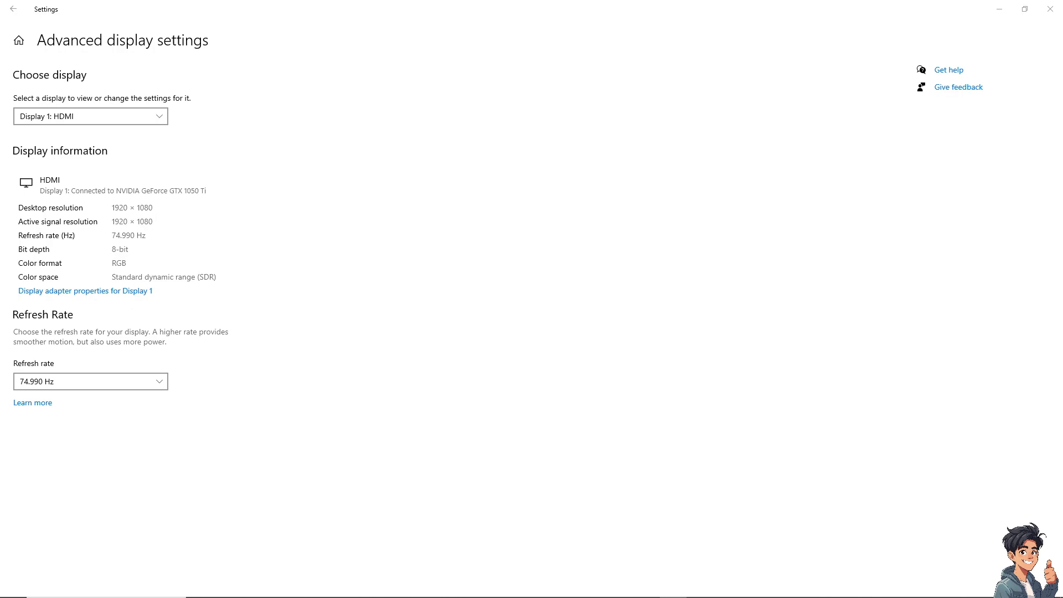
{"action": "mouse_move", "coordinate": [270, 440]}
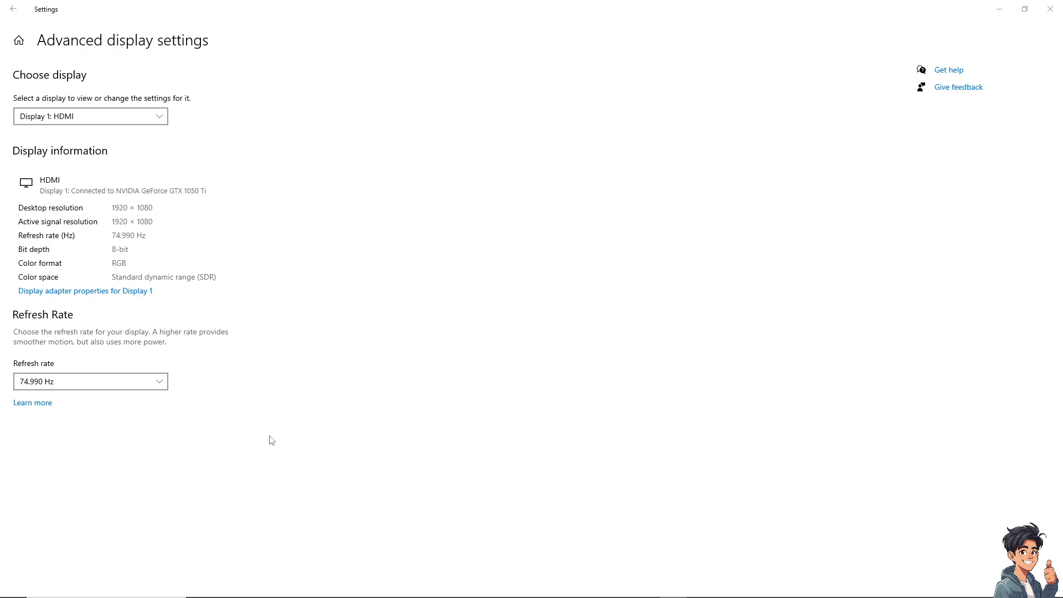
{"action": "mouse_move", "coordinate": [281, 444]}
{"action": "type", "text": "core"}
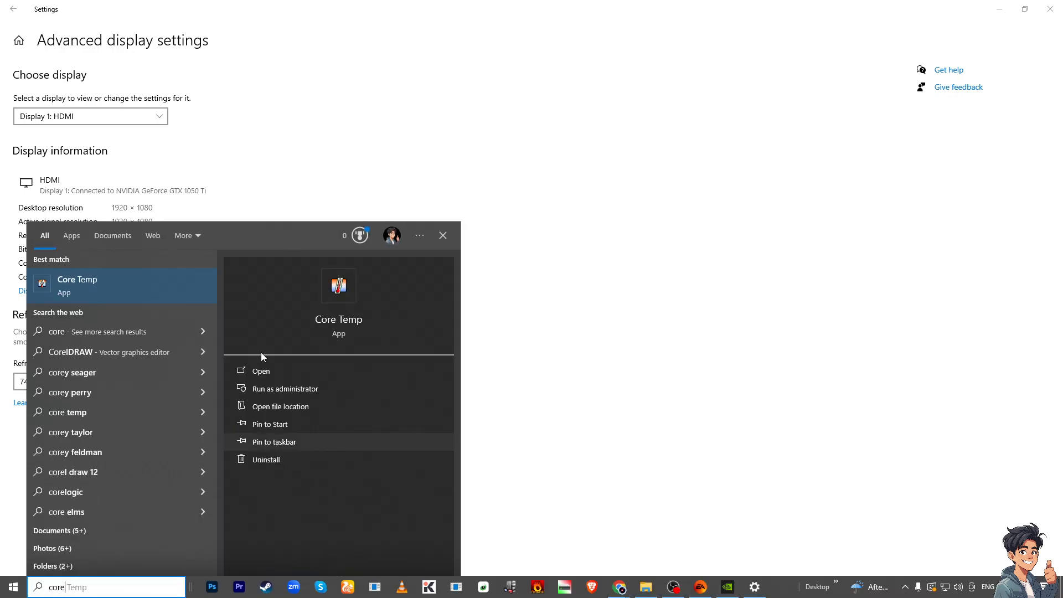
{"action": "left_click", "coordinate": [261, 371]}
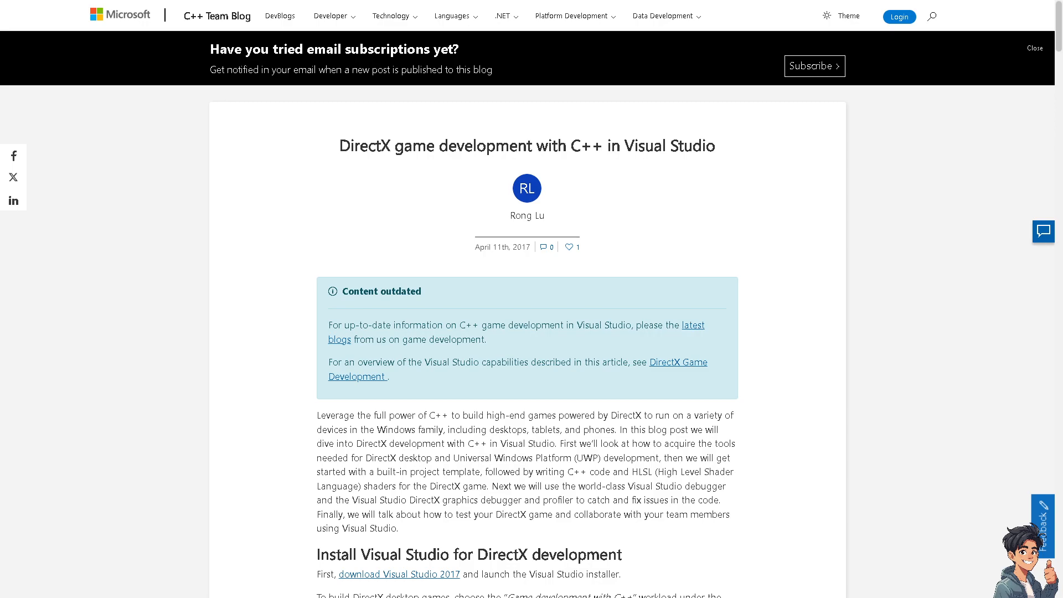
Scroll through the C++ Team Blog DirectX article
{"action": "scroll", "scroll_direction": "down", "scroll_amount": 3}
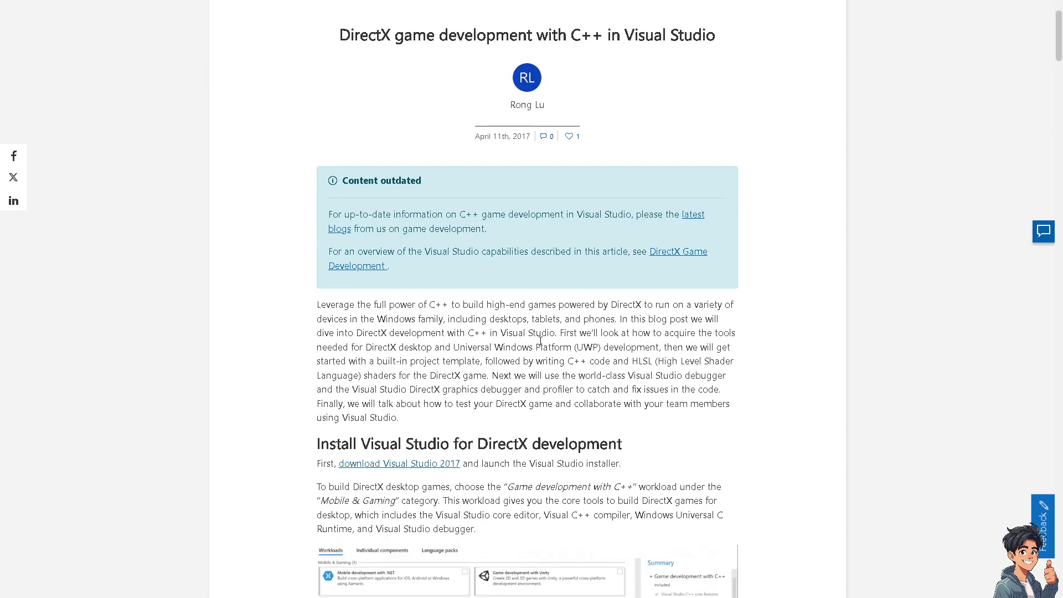
{"action": "scroll", "scroll_direction": "down", "scroll_amount": 3}
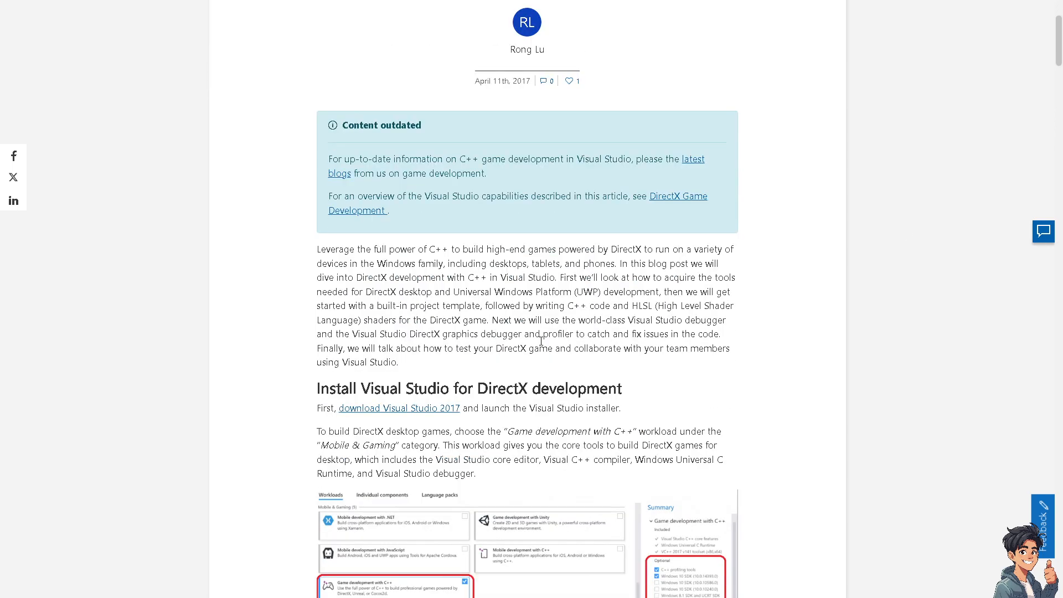
{"action": "scroll", "scroll_direction": "down", "scroll_amount": 3}
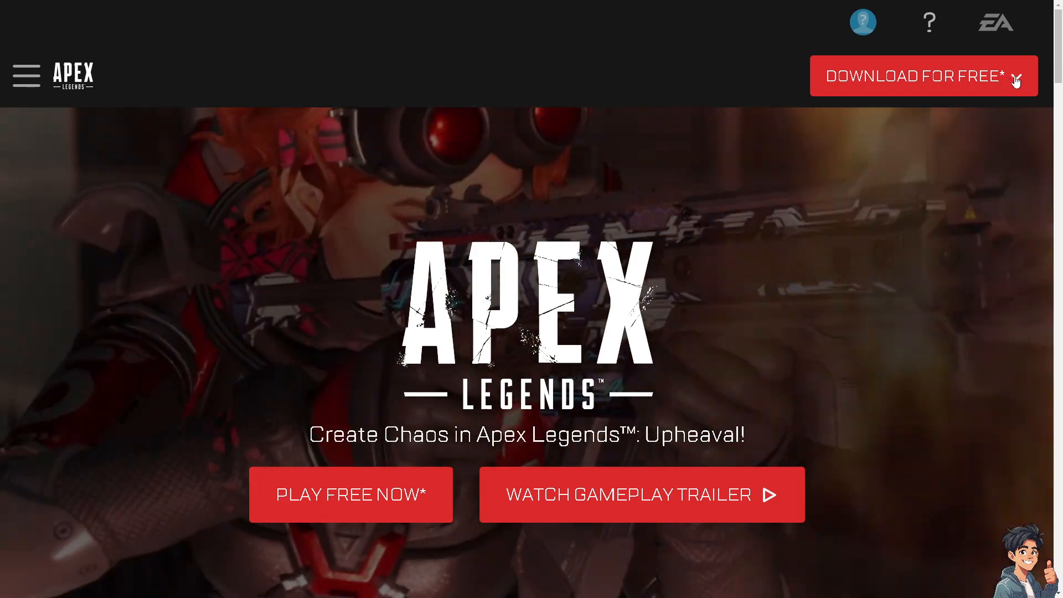
Open DOWNLOAD FOR FREE and browse platforms from EA App to Nintendo Switch
{"action": "left_click", "coordinate": [922, 75]}
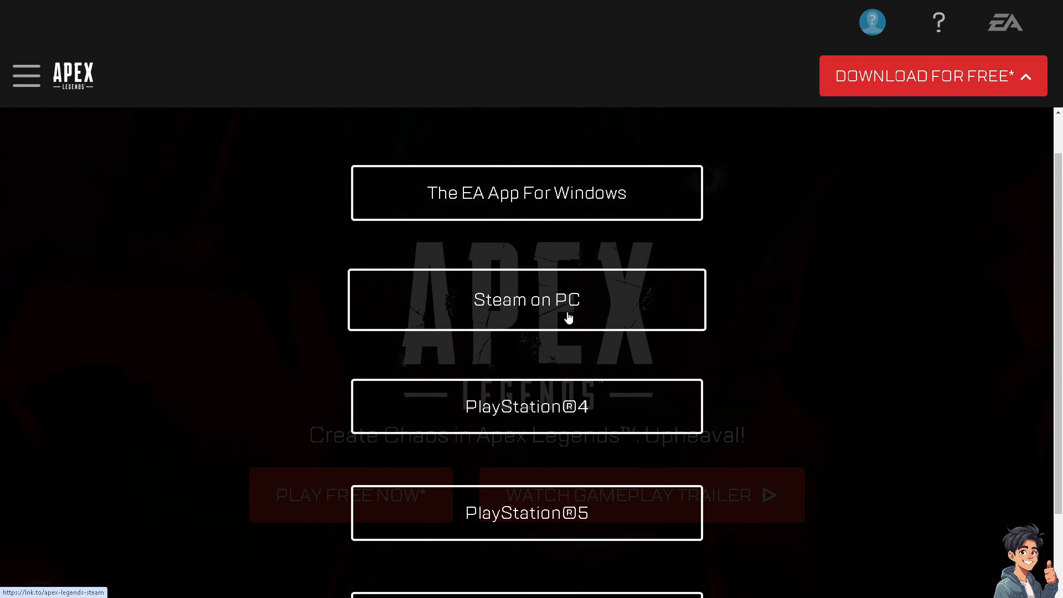
{"action": "scroll", "scroll_direction": "down", "scroll_amount": 3}
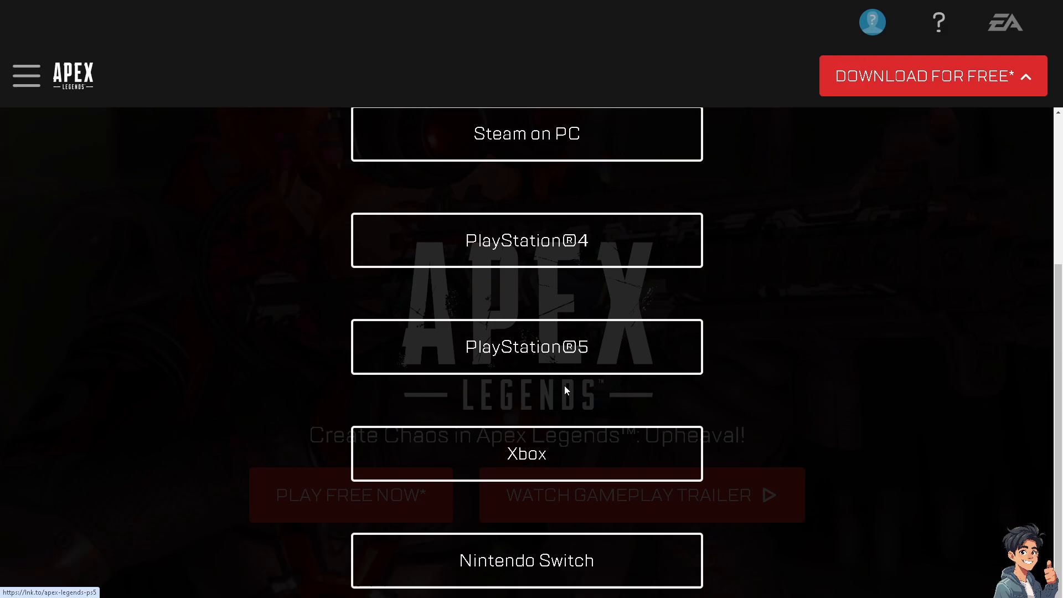
{"action": "scroll", "scroll_direction": "down", "scroll_amount": 3}
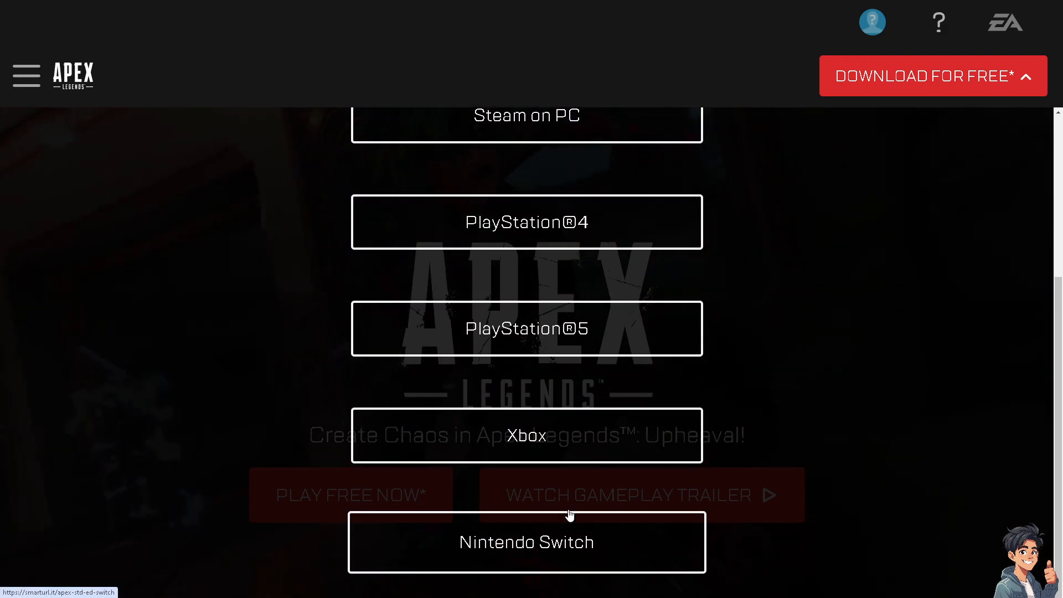